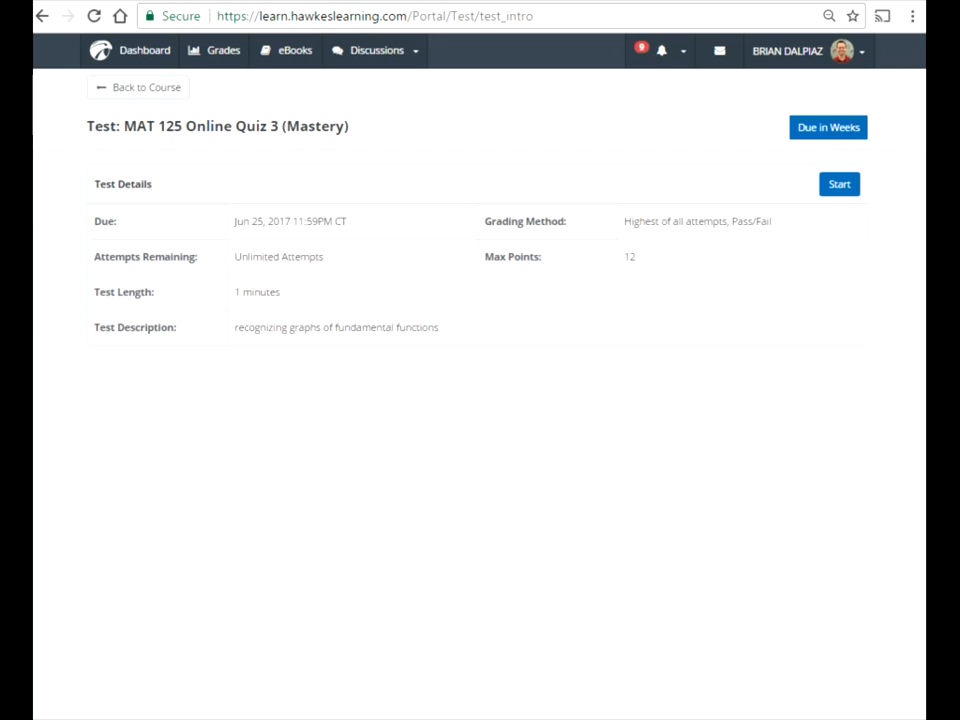
mouse_move(644, 252)
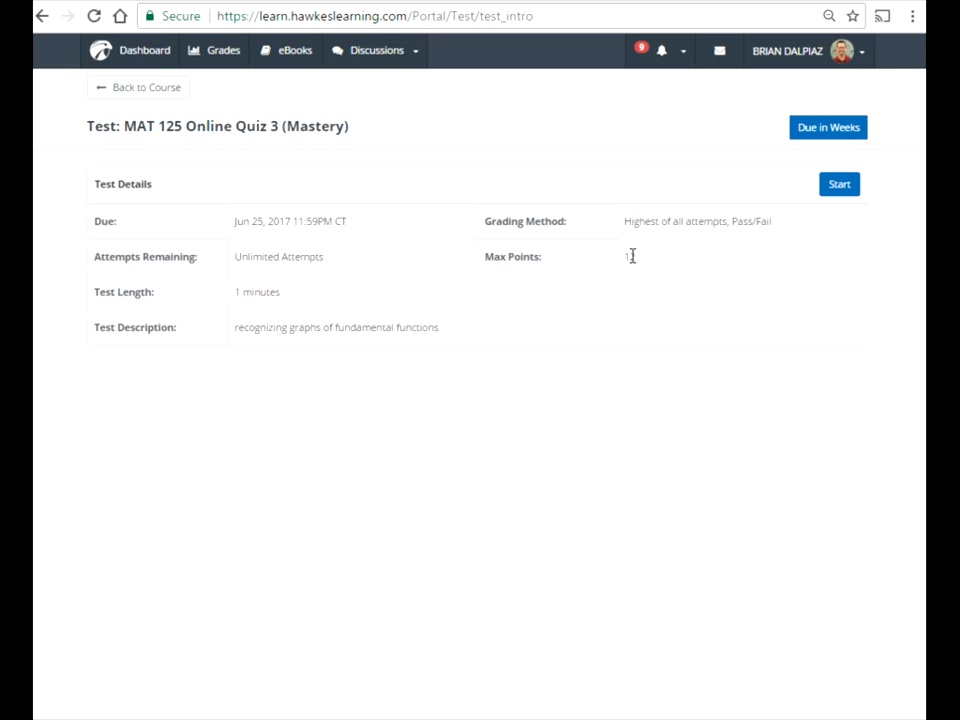
mouse_move(754, 210)
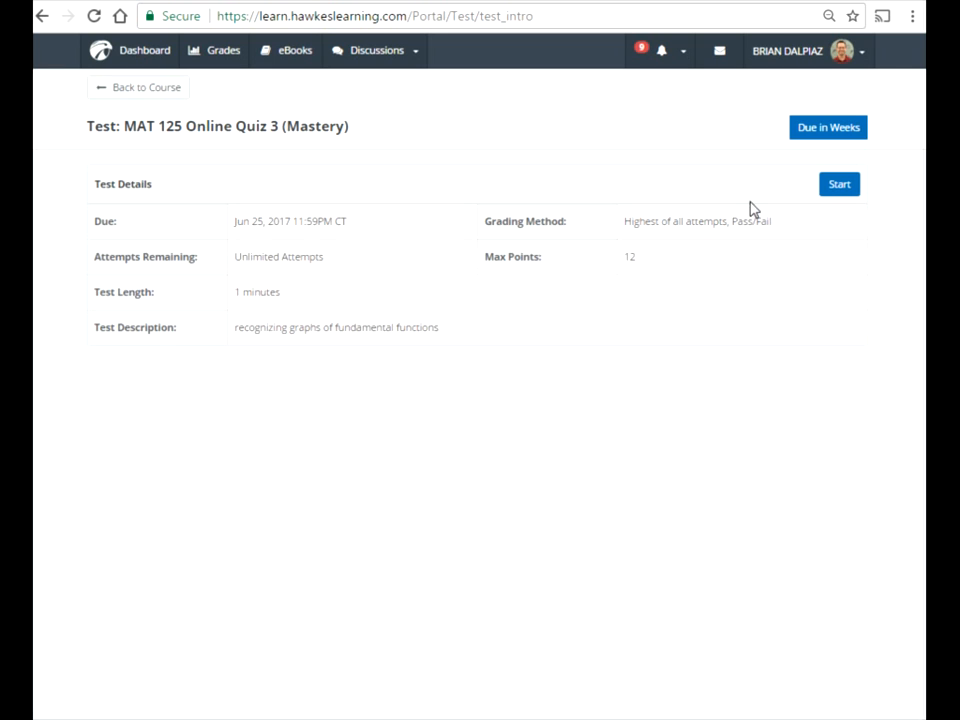
mouse_move(808, 198)
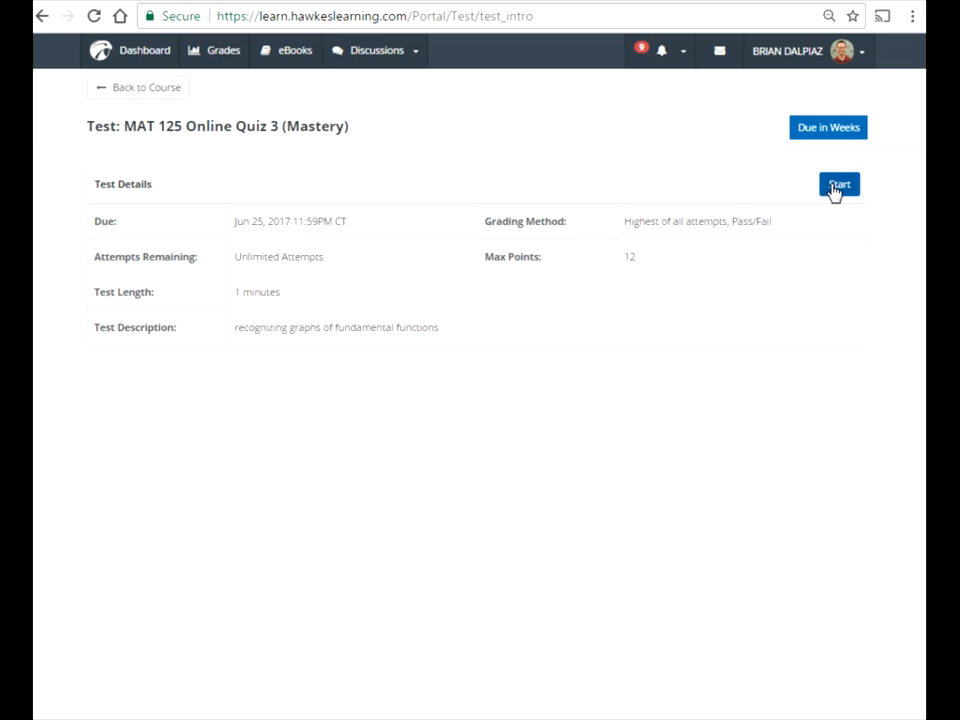
Start the quiz attempt and answer question 1 with 1/x, moving to the next question.
left_click(838, 184)
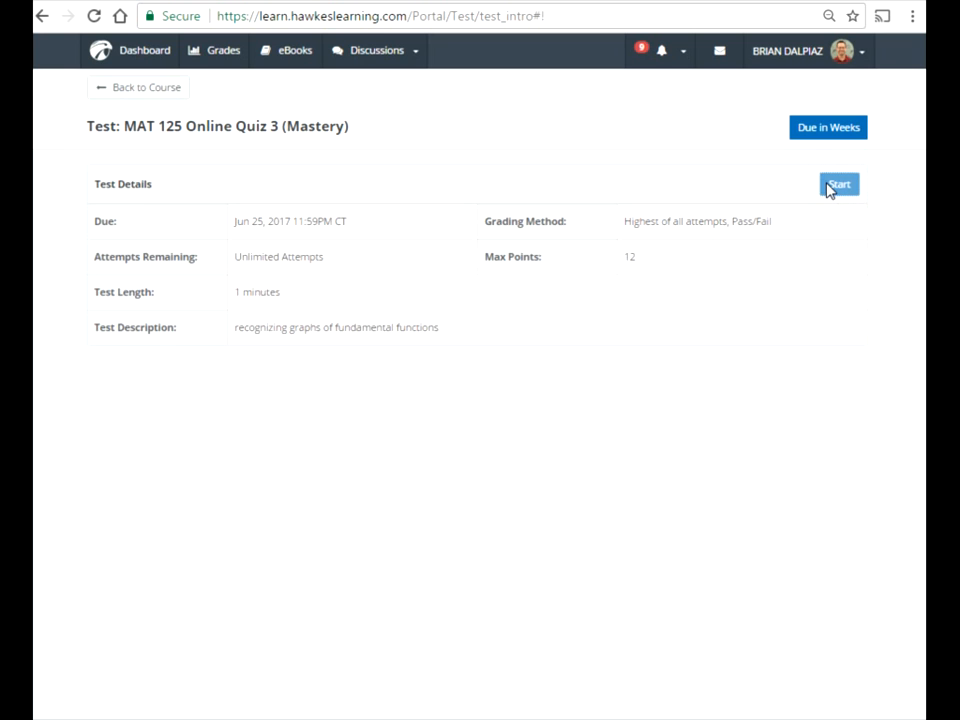
left_click(840, 184)
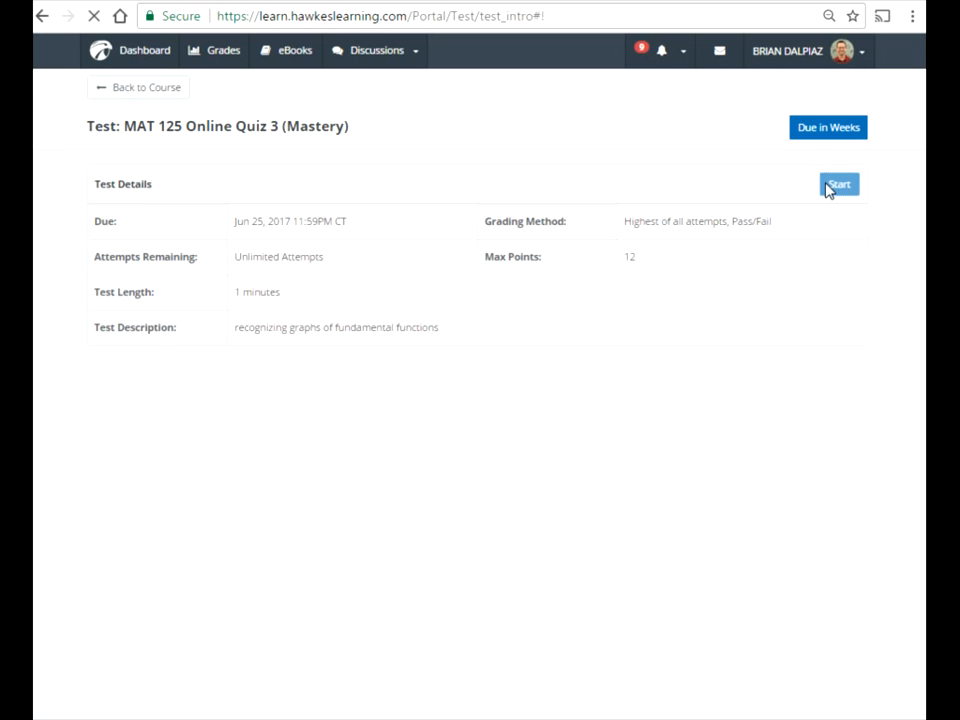
left_click(838, 184)
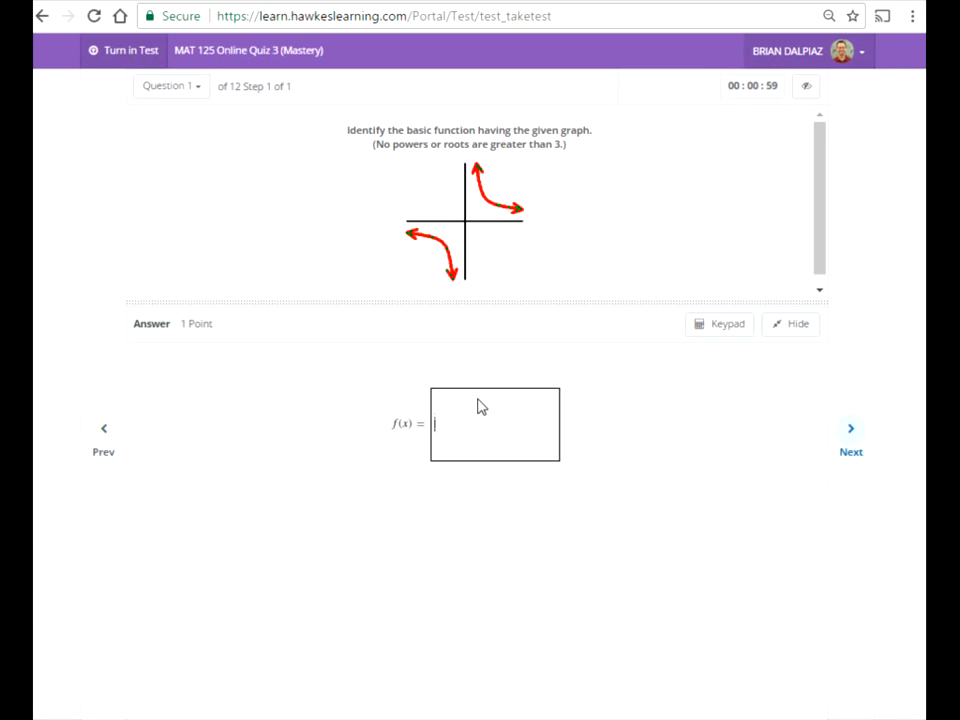
type("1/x")
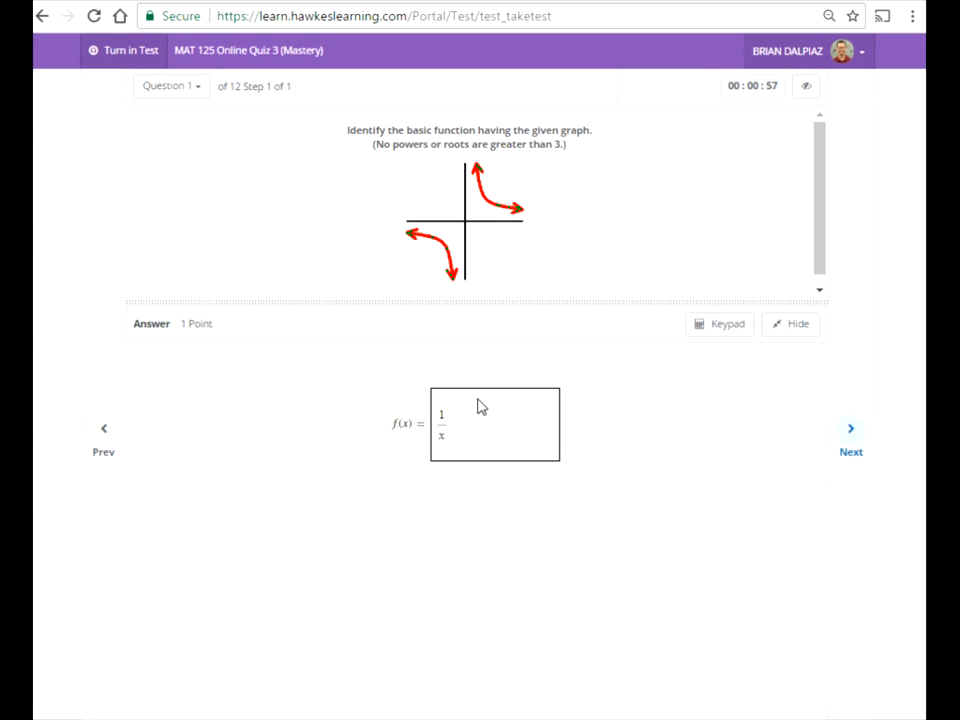
left_click(850, 428)
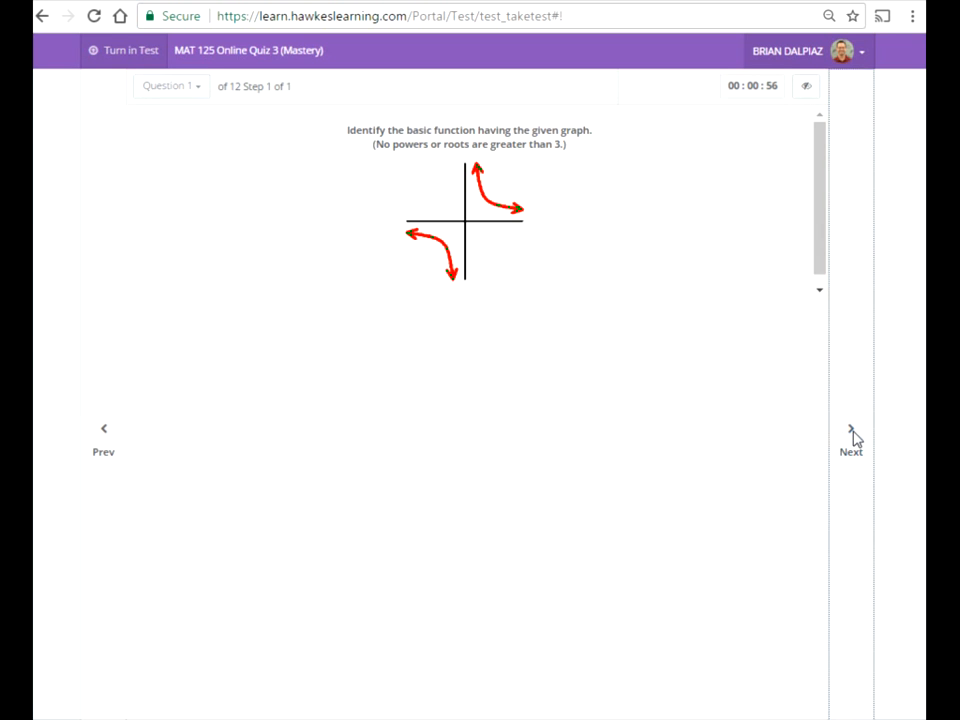
Answer question 2 with a square root from the math keypad and advance.
left_click(852, 428)
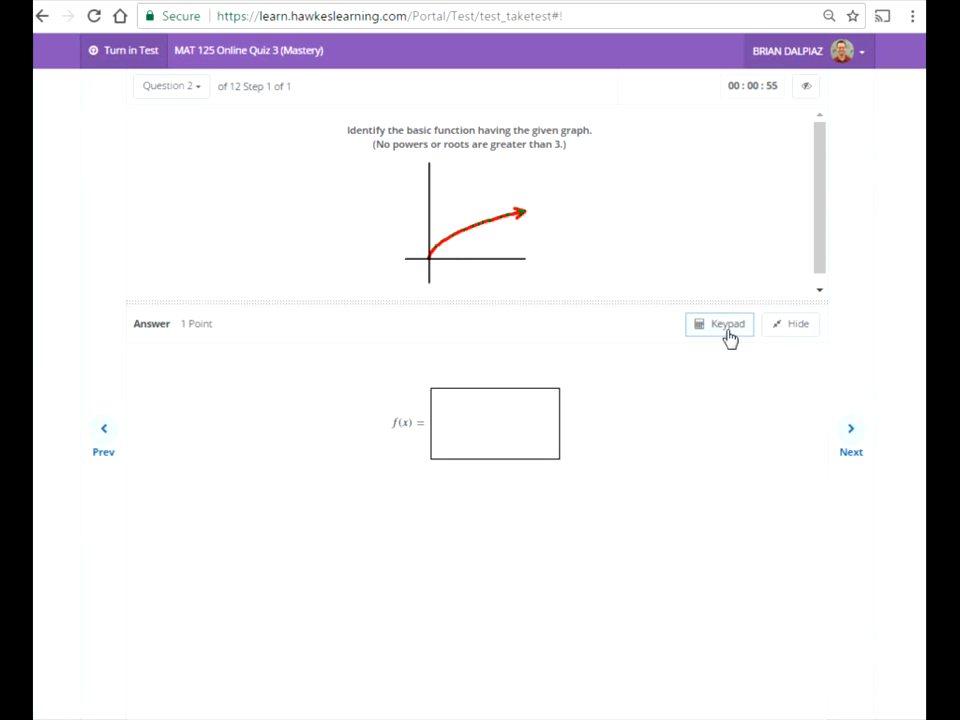
left_click(720, 324)
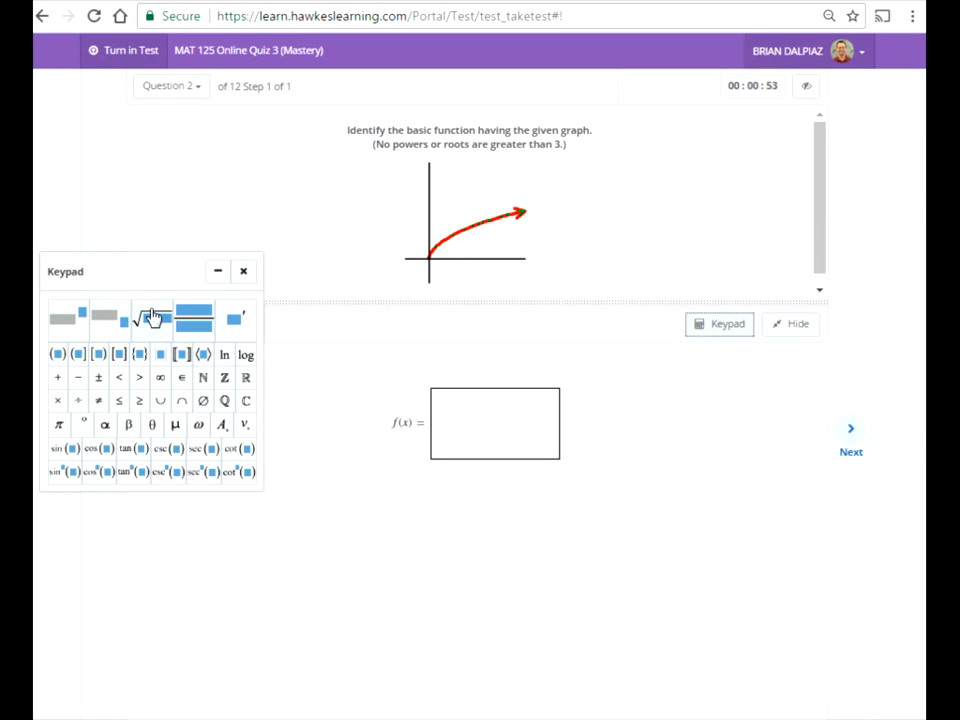
left_click(138, 320)
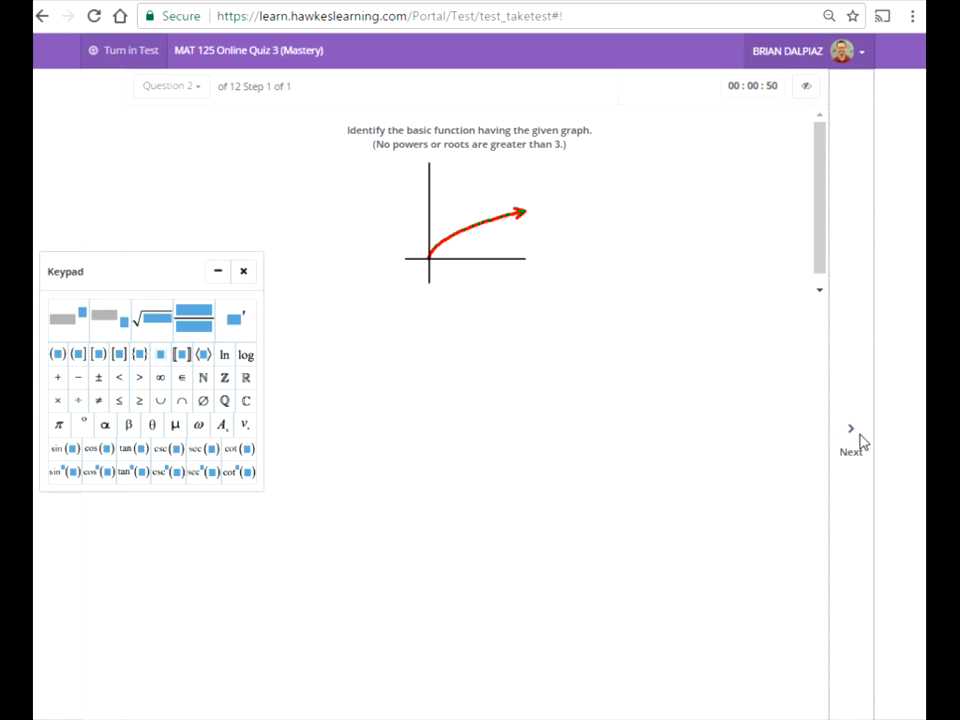
left_click(848, 436)
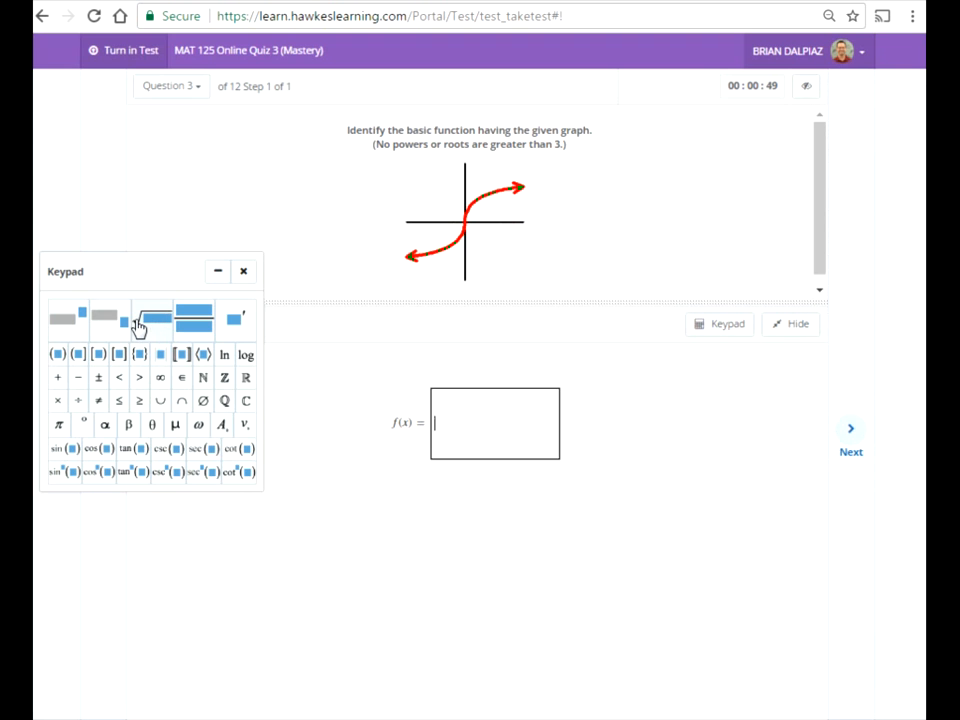
Answer question 3 with a cube root, question 4 with 1/x, and enter x^2 for question 5.
left_click(140, 322)
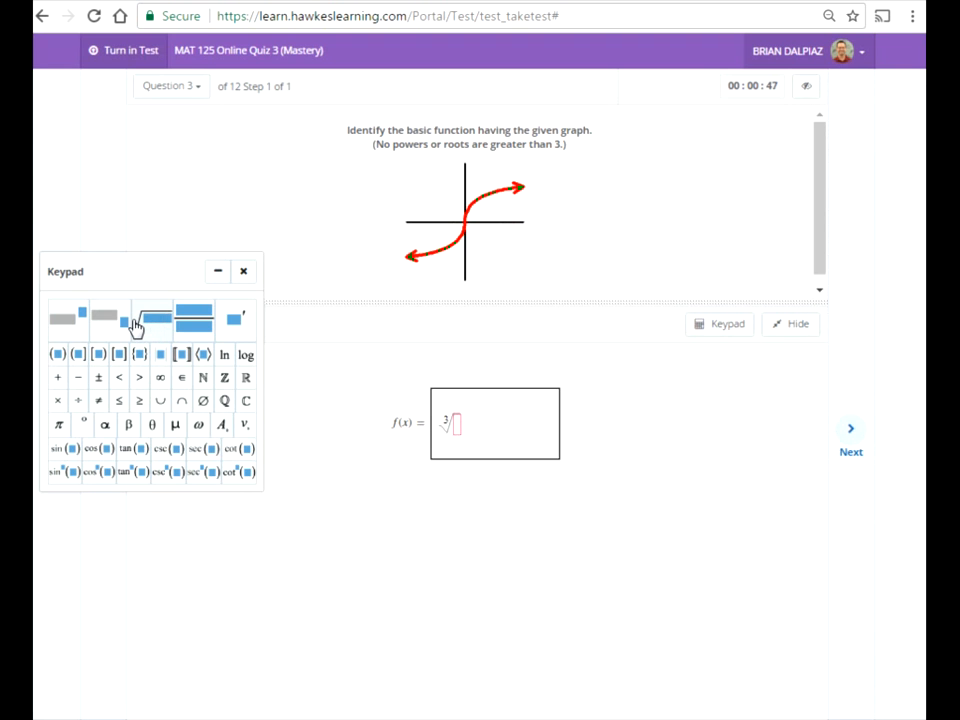
left_click(136, 320)
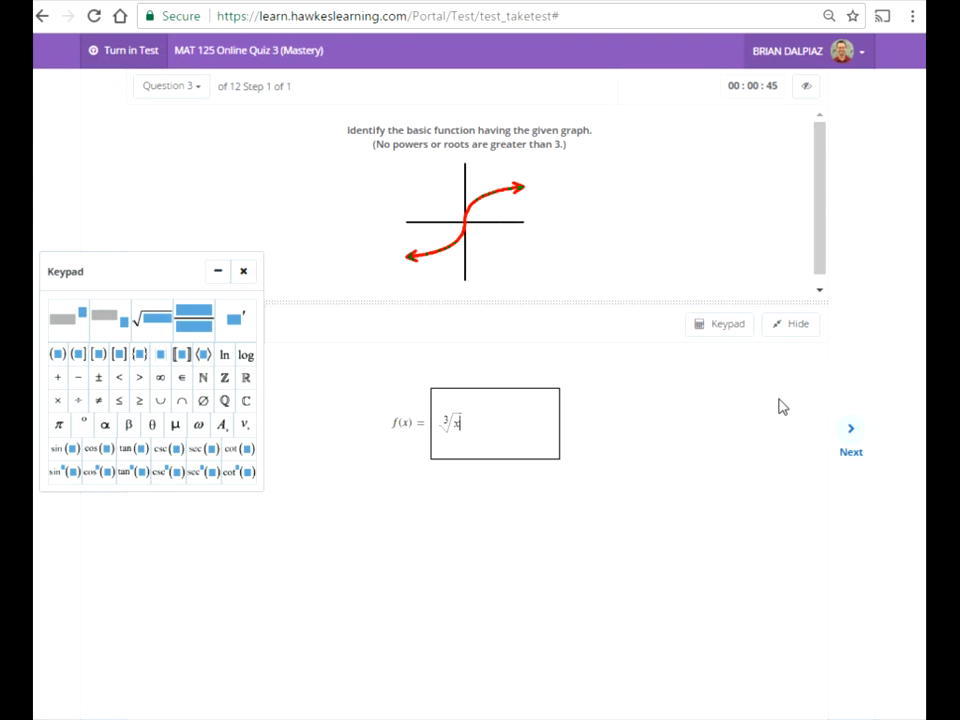
left_click(850, 452)
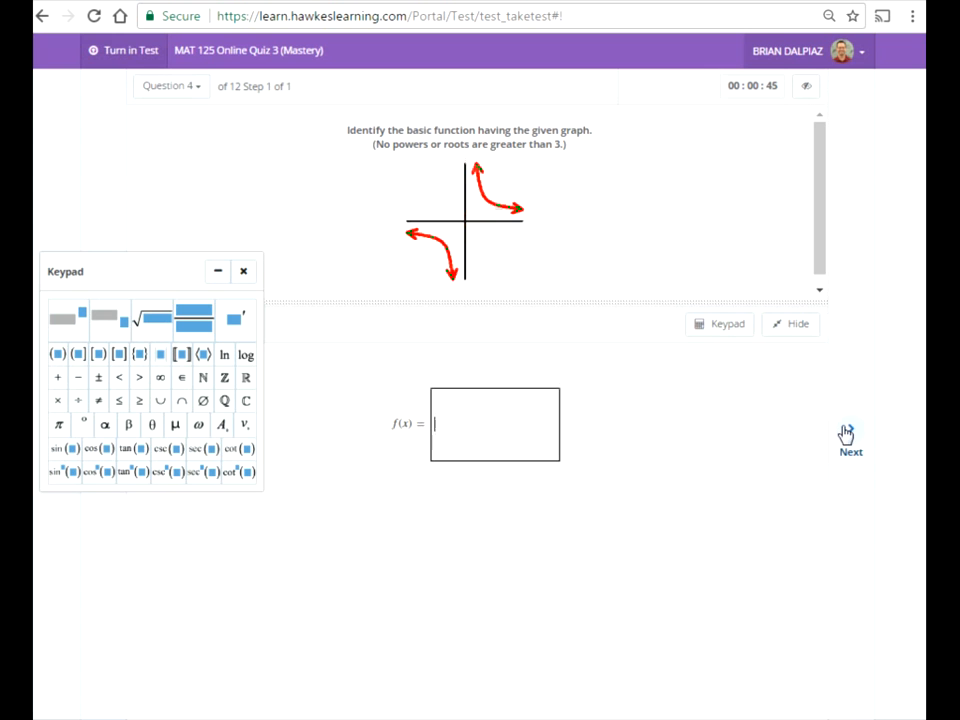
type("1")
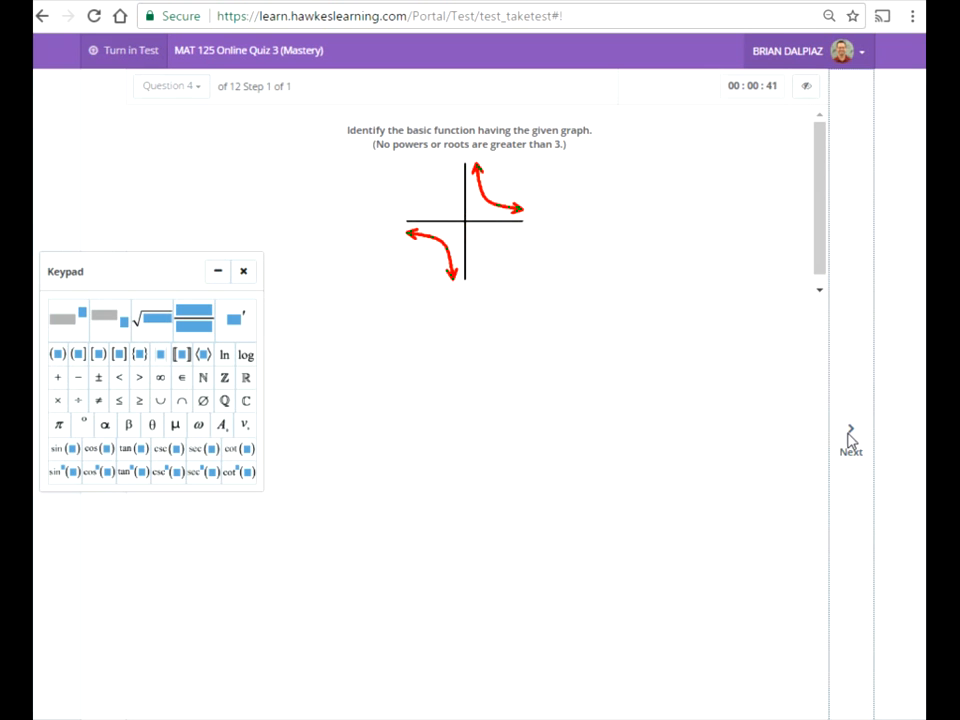
left_click(848, 436)
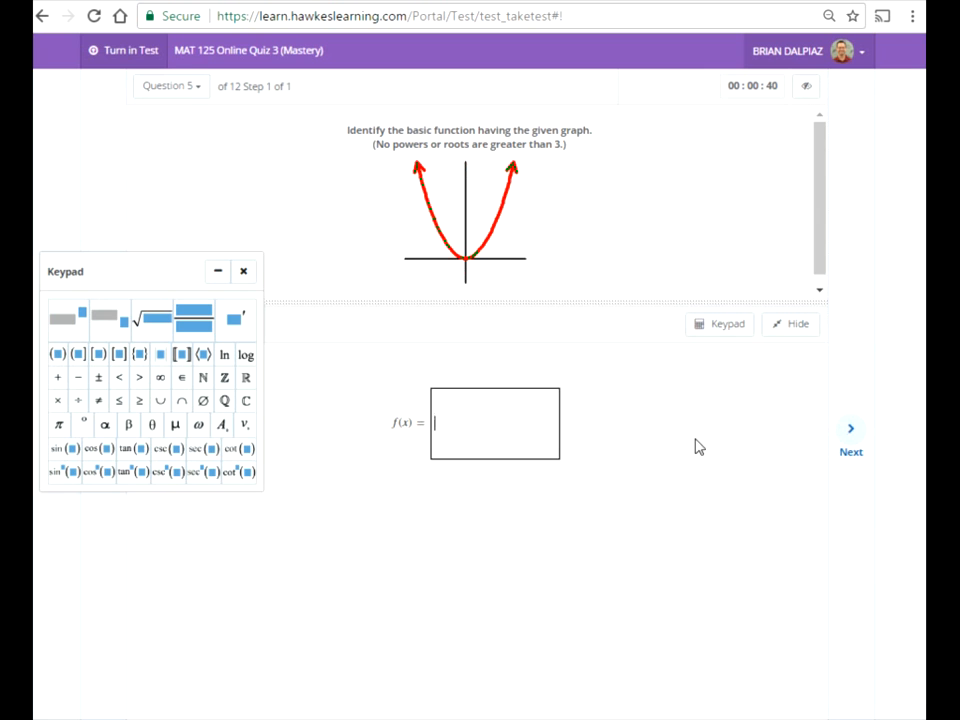
type("x^2")
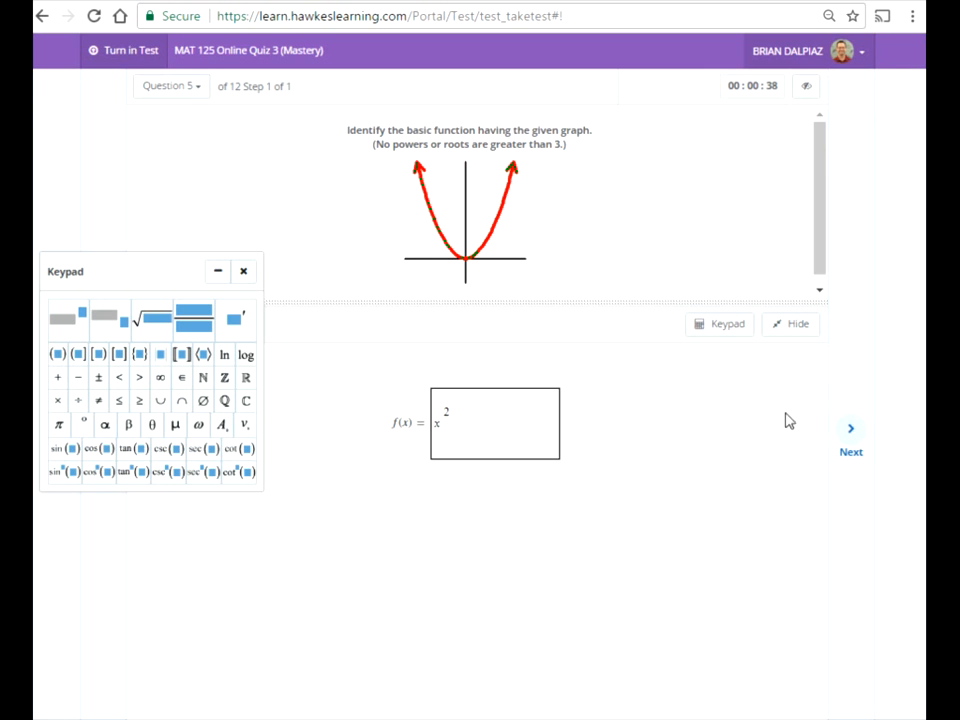
mouse_move(850, 440)
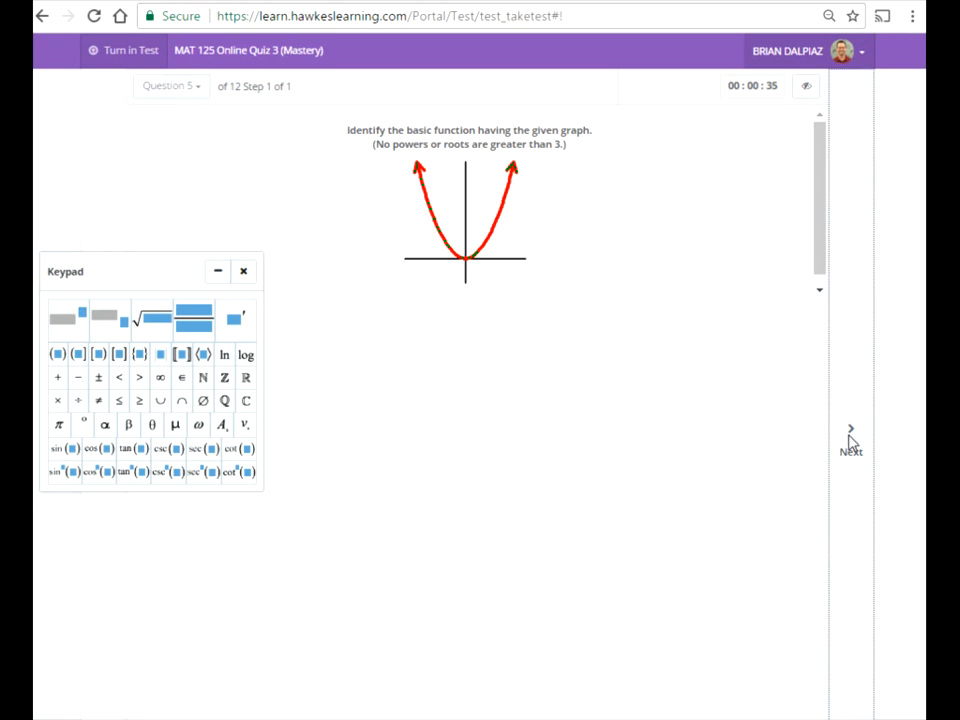
Answer questions 6 and 7 with the absolute value of x and advance to question 8.
left_click(850, 444)
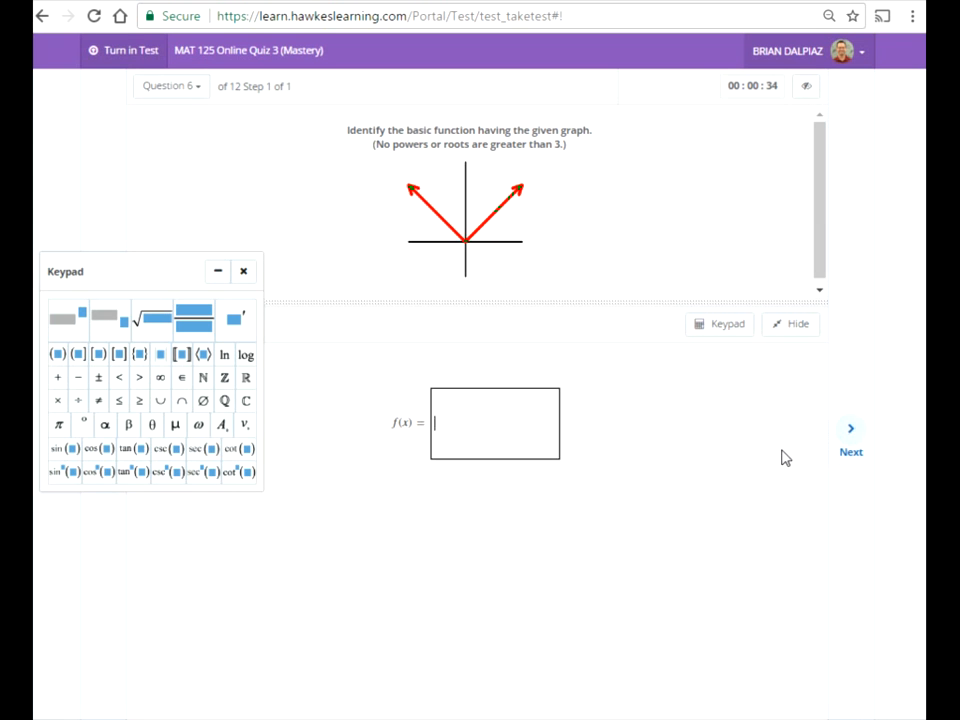
left_click(160, 352)
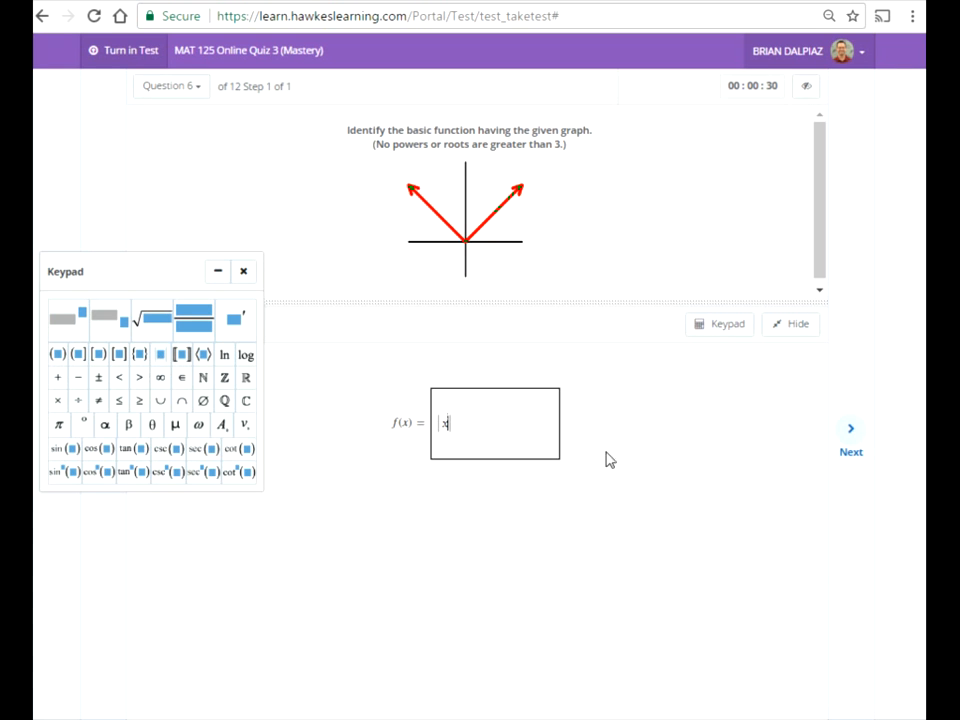
left_click(850, 436)
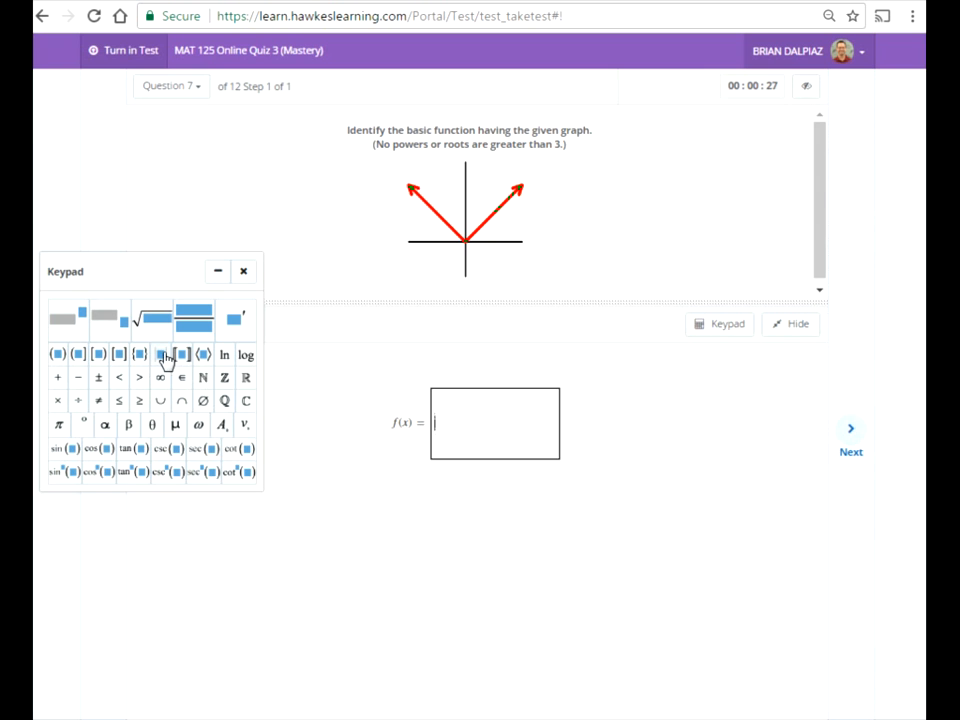
left_click(160, 354)
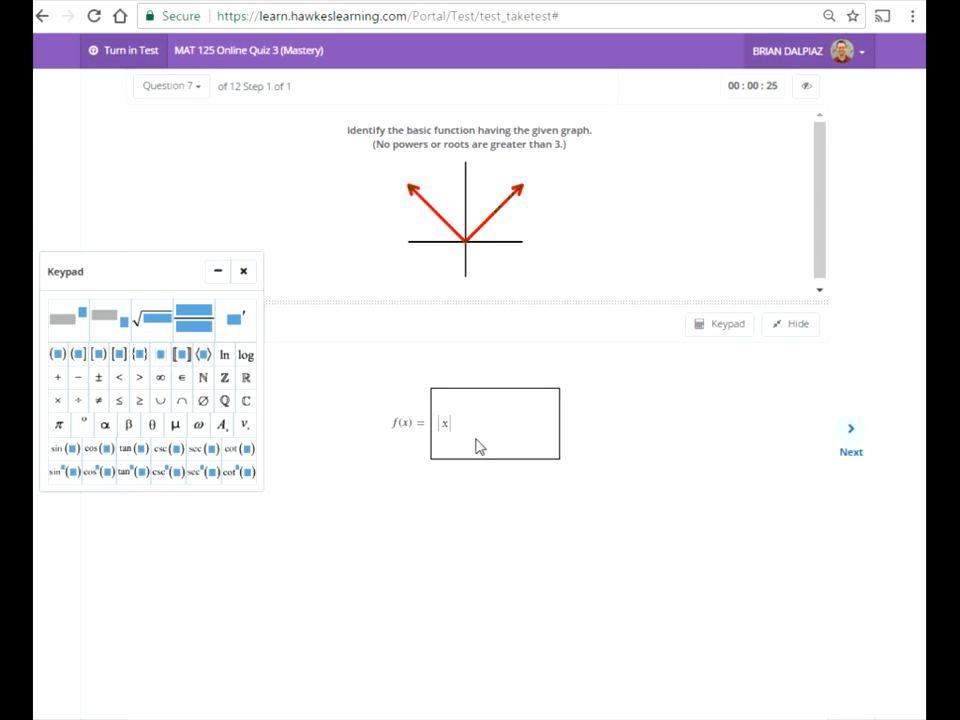
left_click(850, 428)
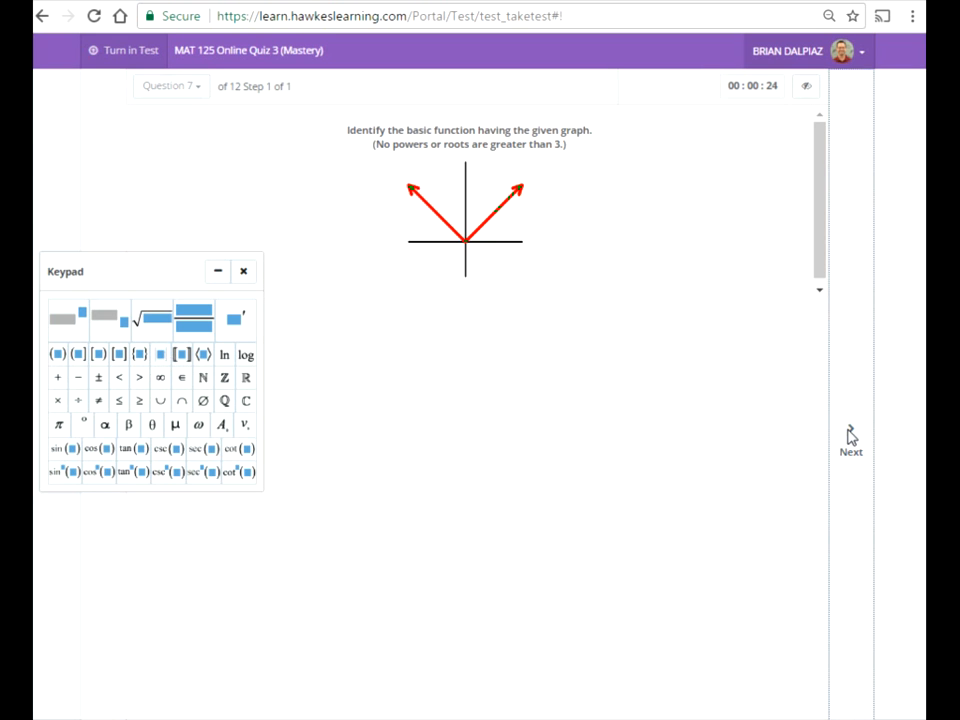
left_click(850, 436)
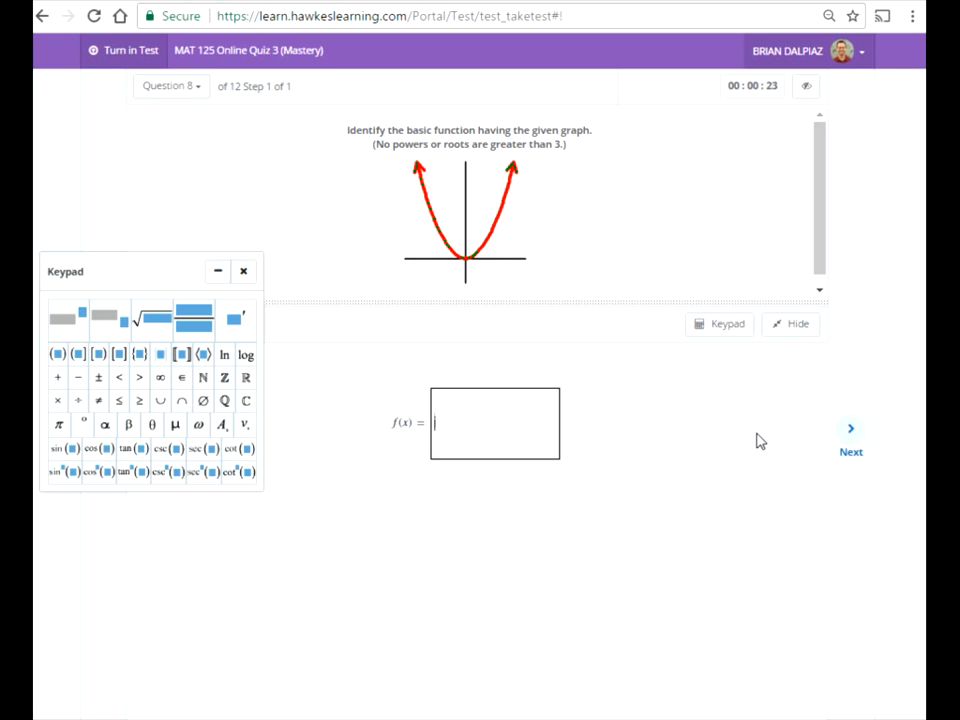
Answer x^2 for the parabola, x for question 9 and x^3 for the cubic, advancing each time.
type("x^2")
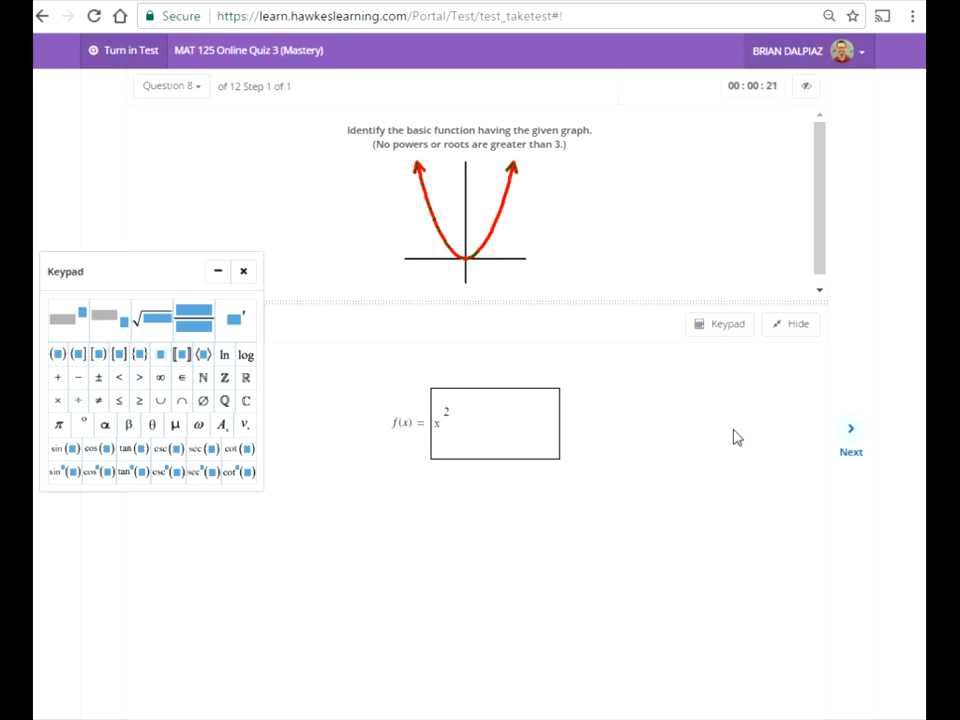
left_click(850, 428)
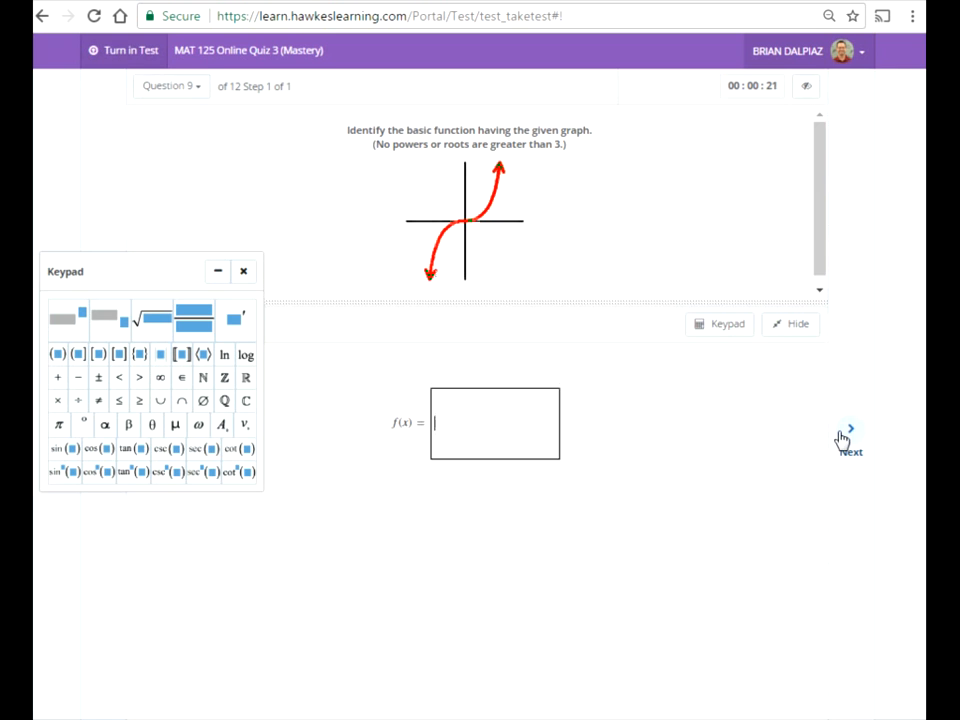
type("x")
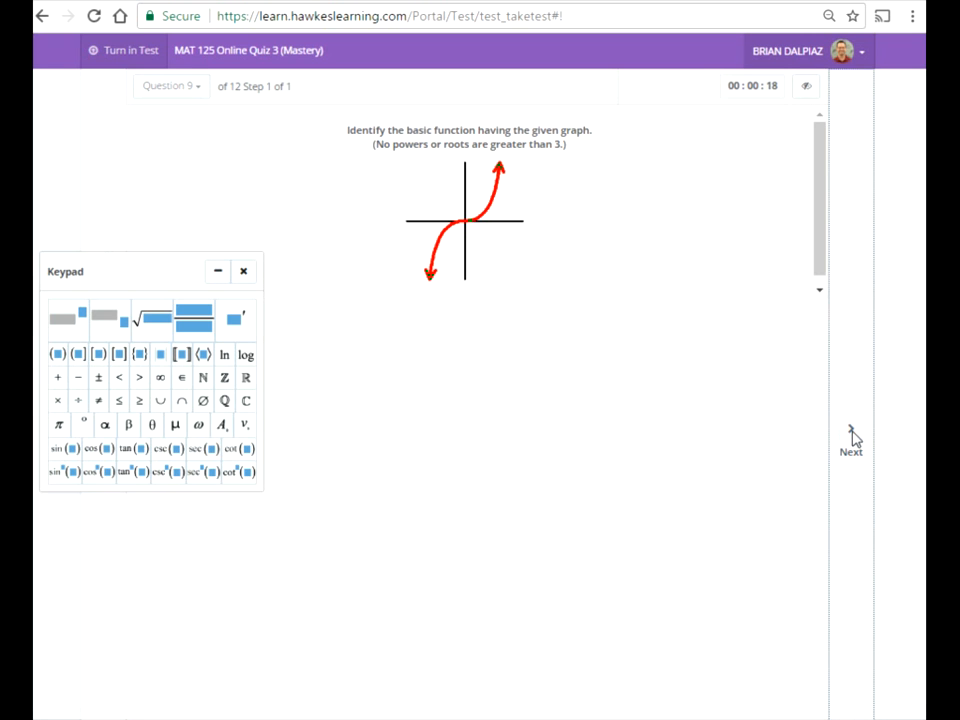
left_click(852, 436)
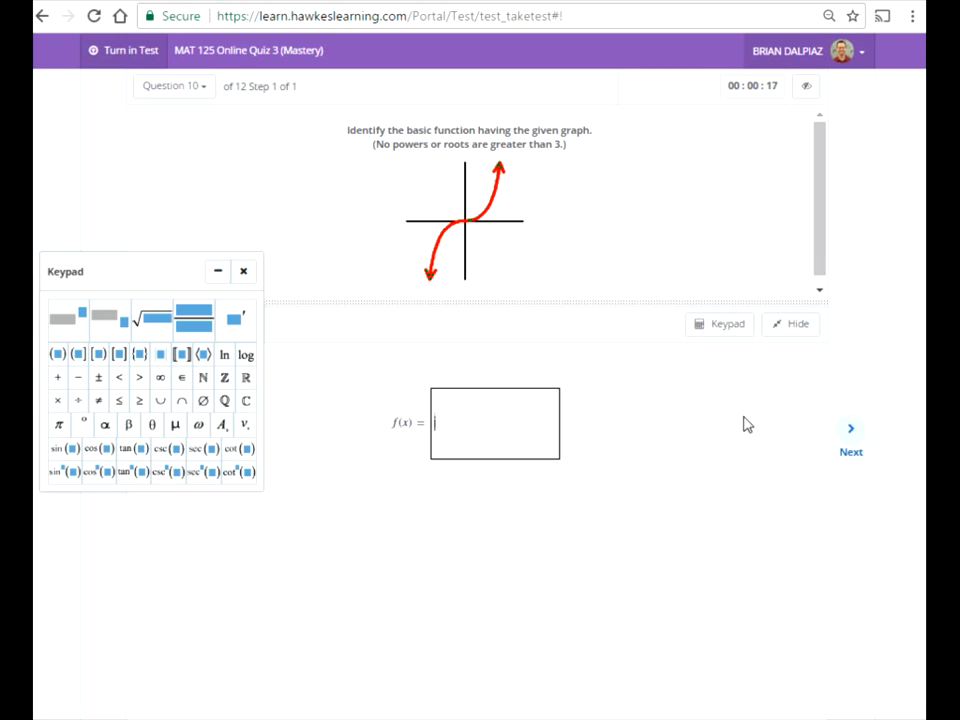
type("x^3")
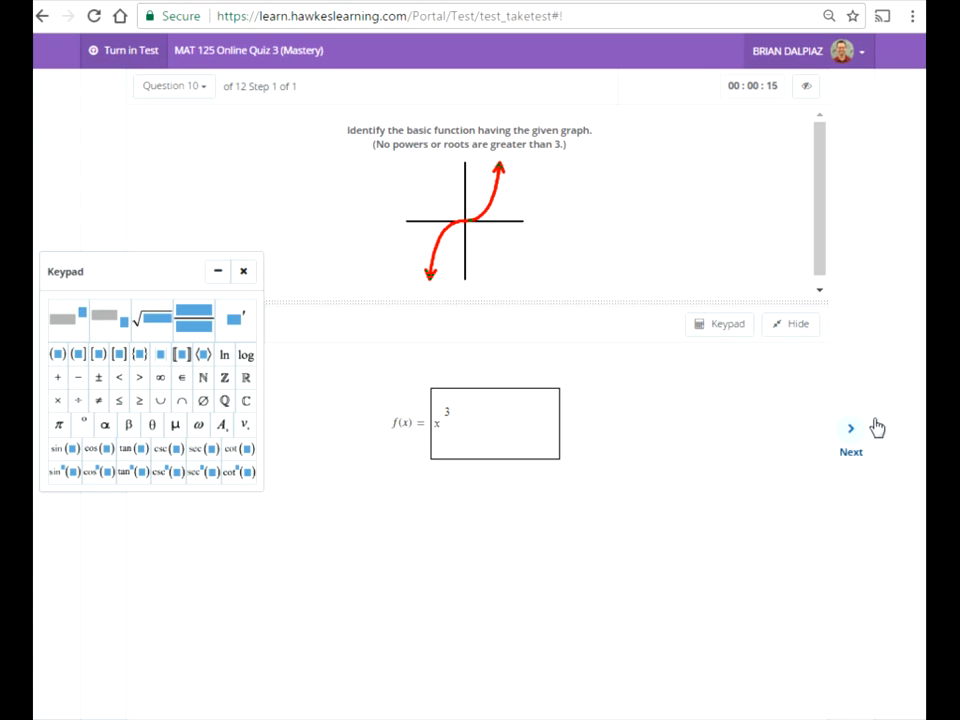
left_click(850, 428)
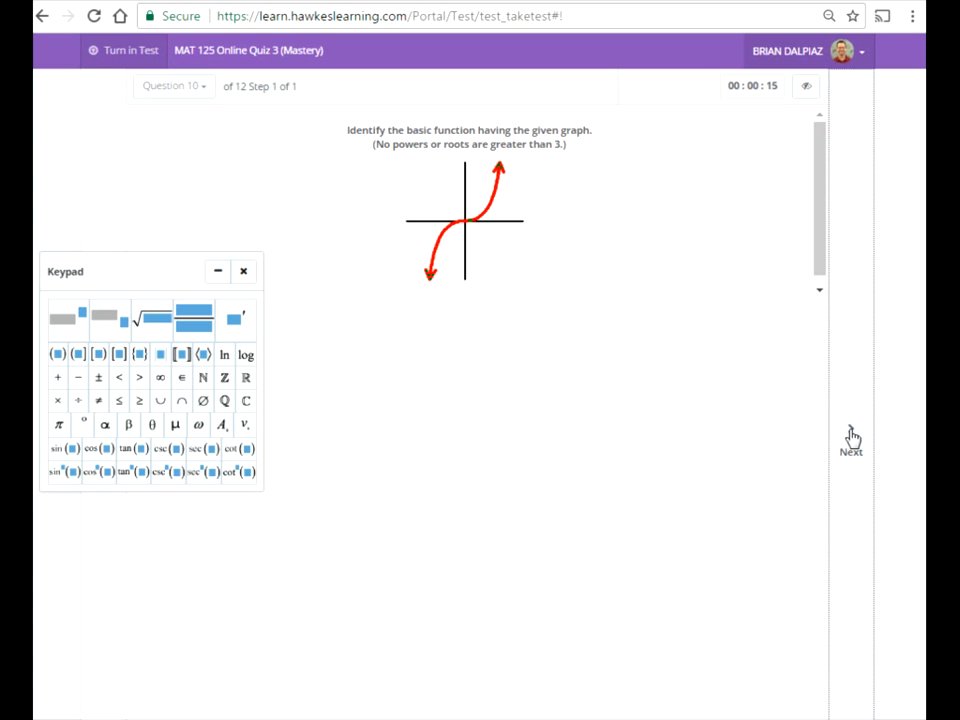
left_click(850, 436)
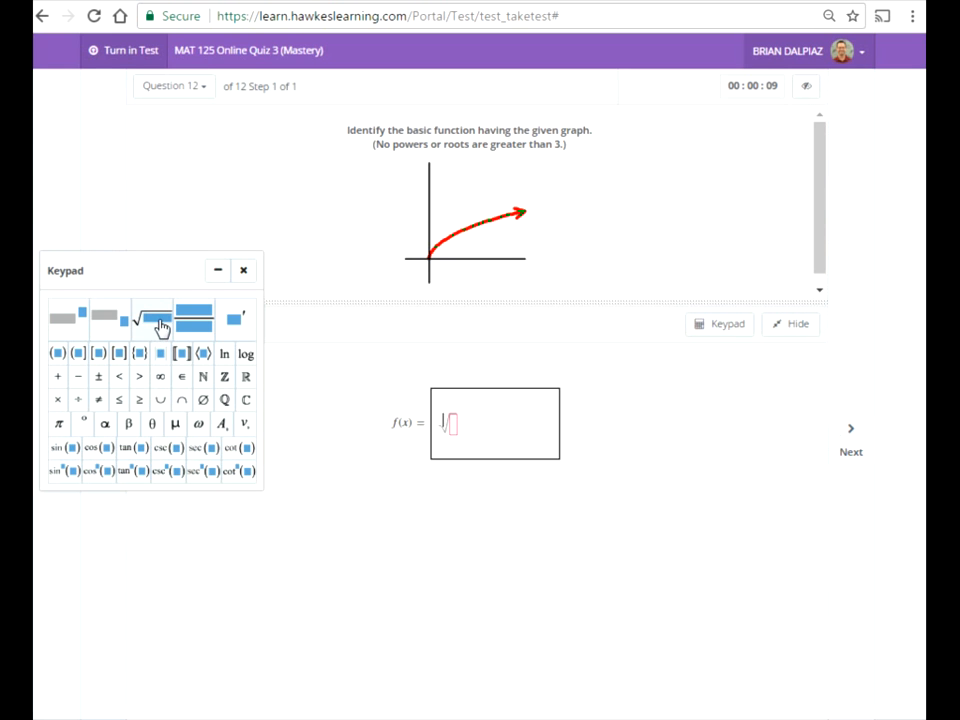
Answer the square-root graph question with a root as time runs out and the test submits.
left_click(136, 318)
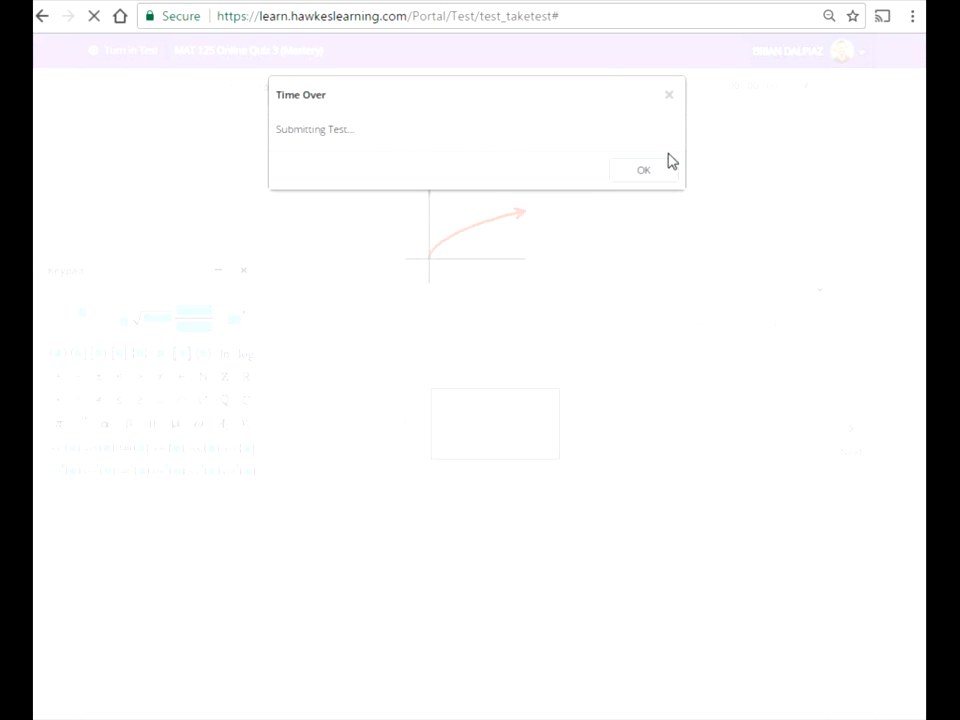
Dismiss the Time Over notice to show the results: 12 of 12 correct, passed.
left_click(644, 170)
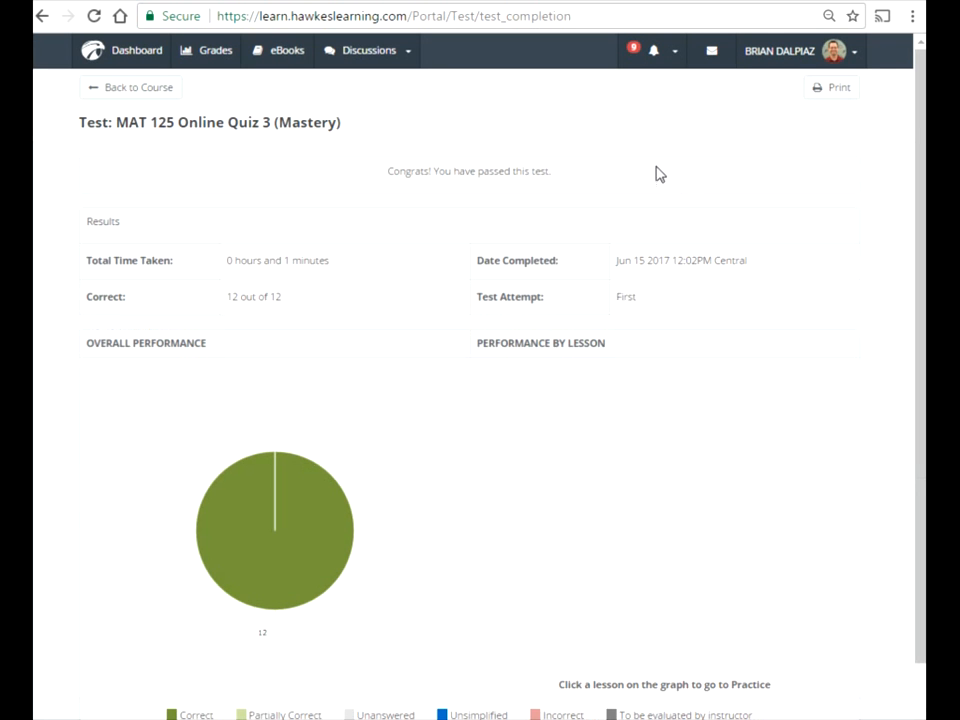
mouse_move(438, 274)
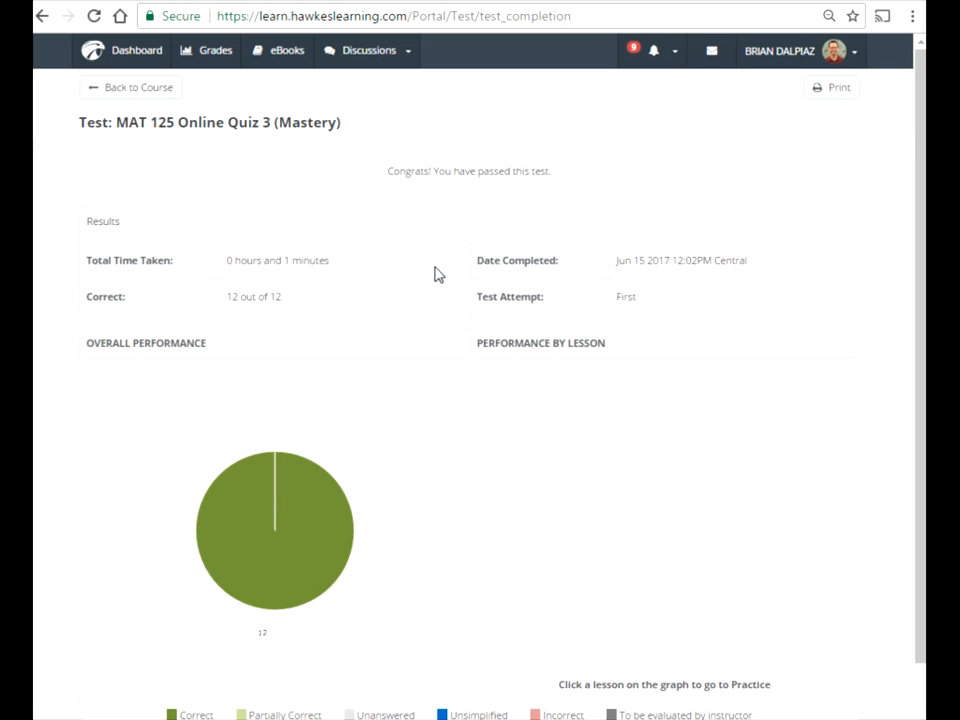
mouse_move(388, 288)
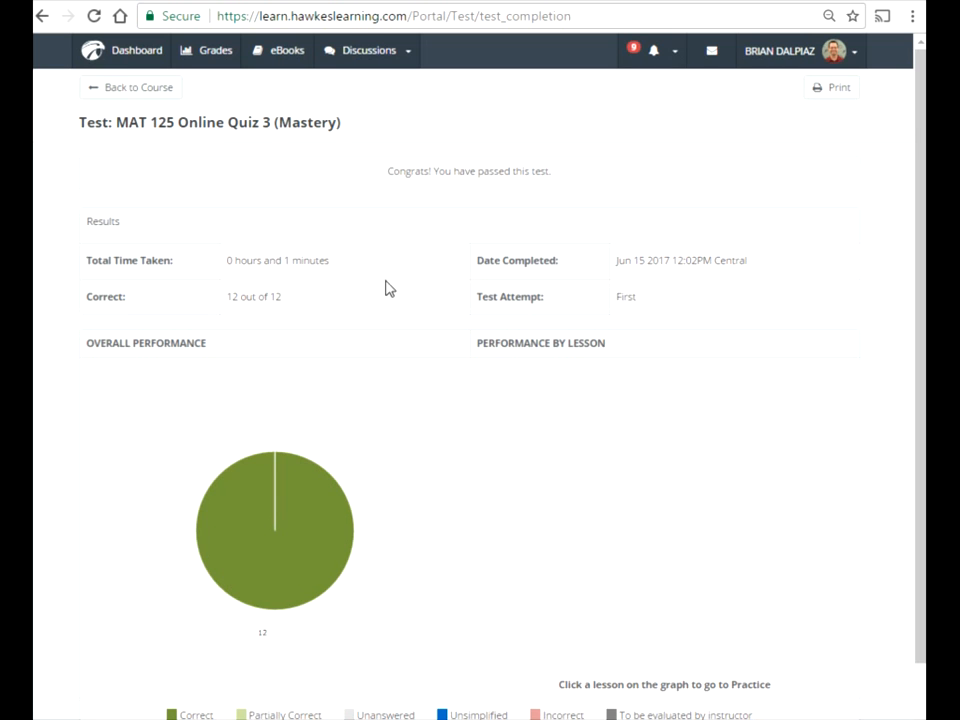
mouse_move(592, 182)
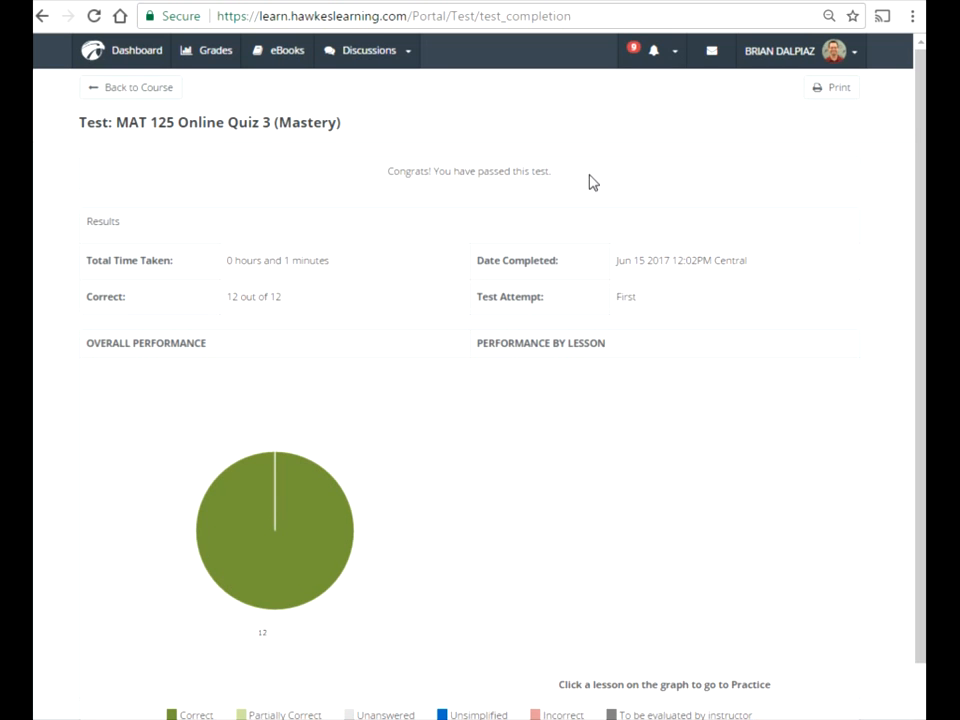
mouse_move(542, 178)
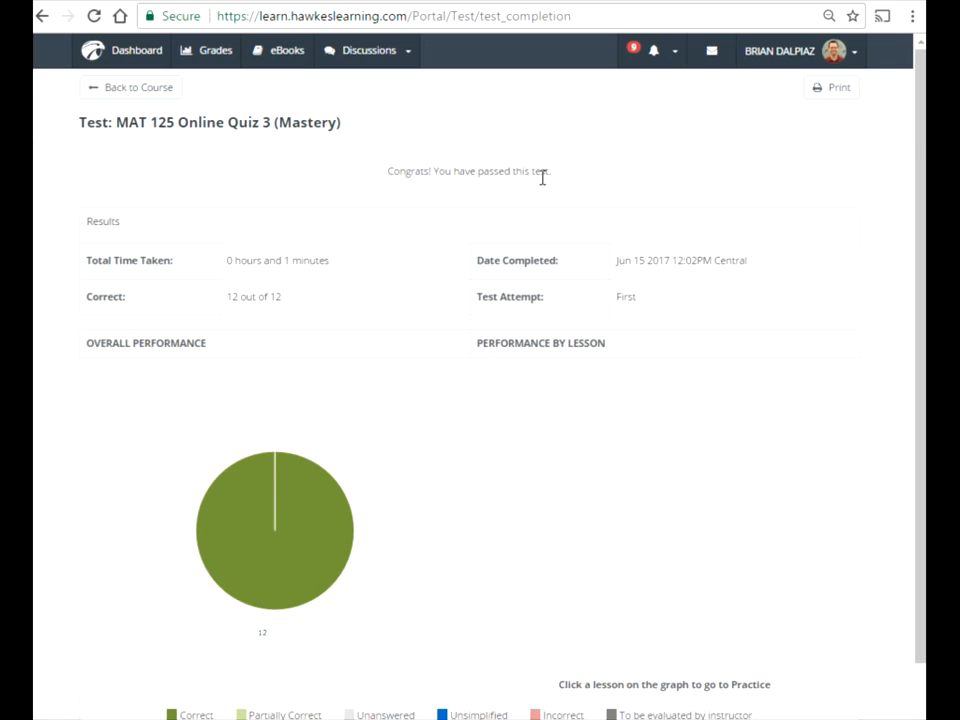